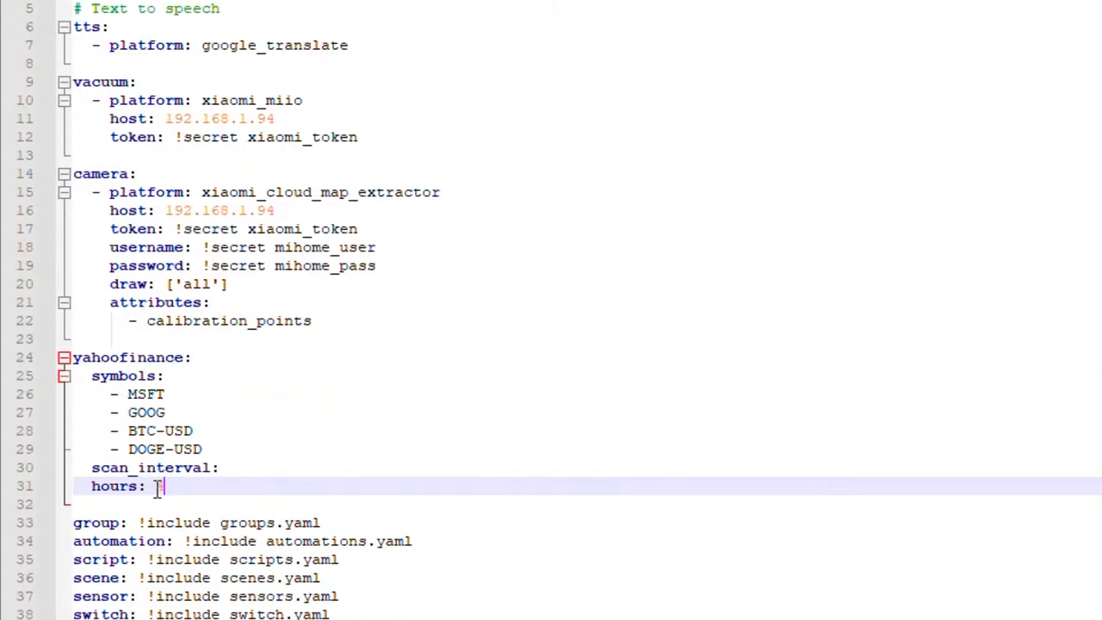
- Set the yahoofinance scan_interval to 30 minutes and comment out the camera block
{"action": "type", "text": "30"}
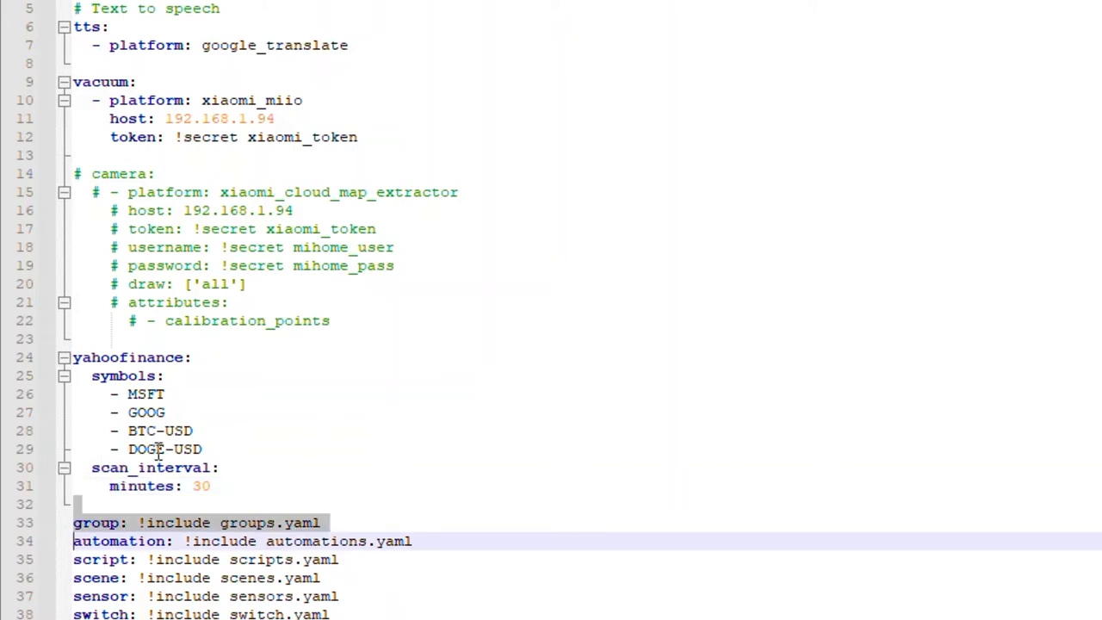
{"action": "left_click", "coordinate": [166, 448]}
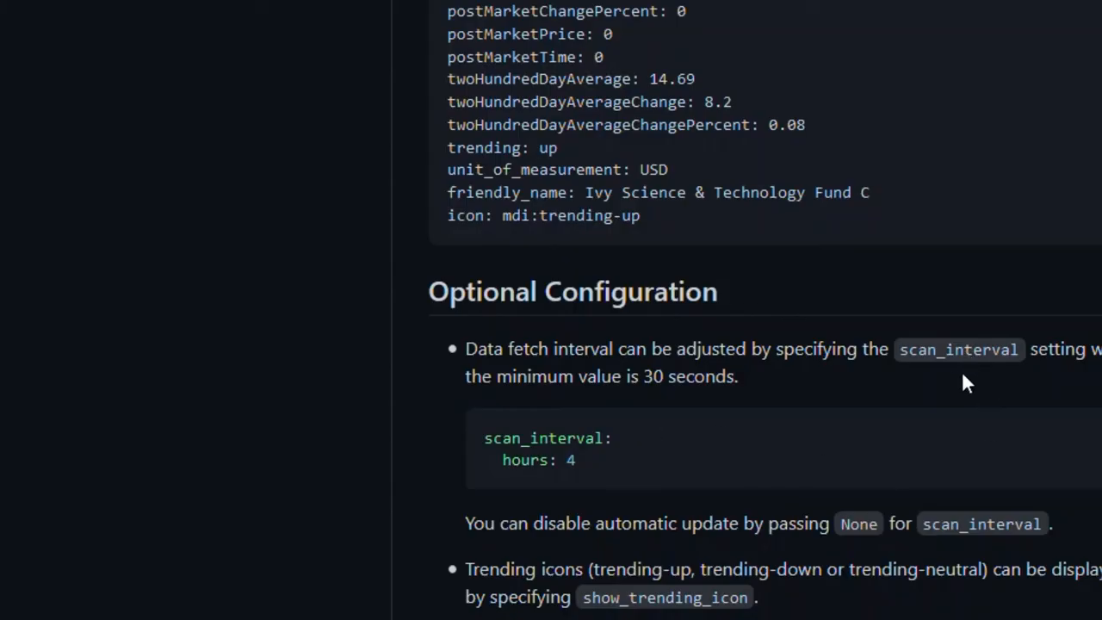
- Restart Home Assistant from Server Controls to load the new configuration
{"action": "left_click", "coordinate": [320, 20]}
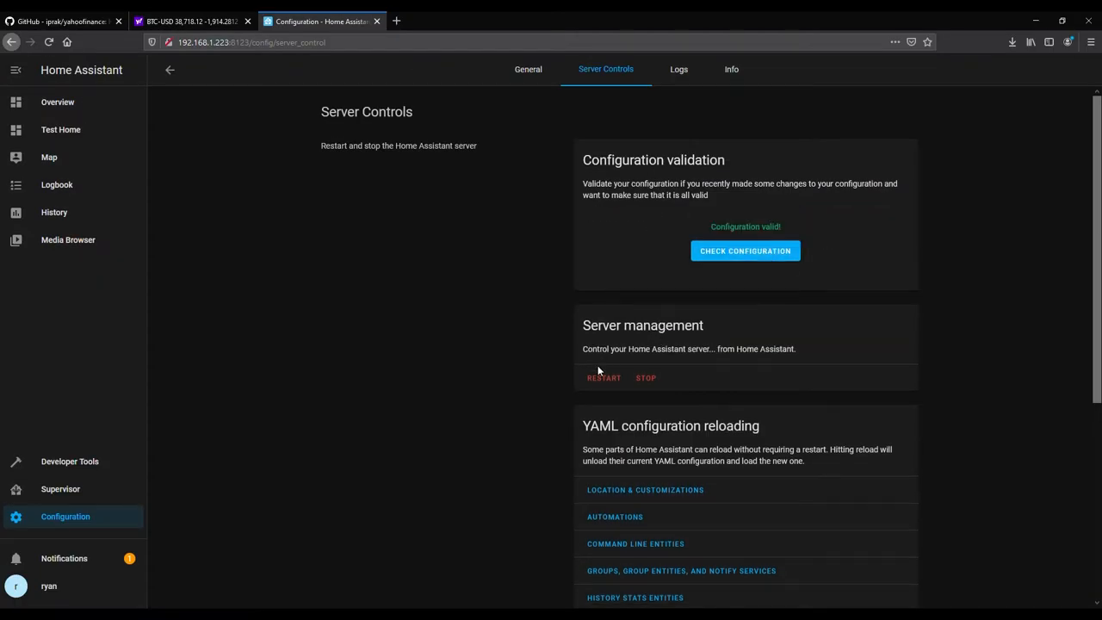
{"action": "left_click", "coordinate": [603, 377]}
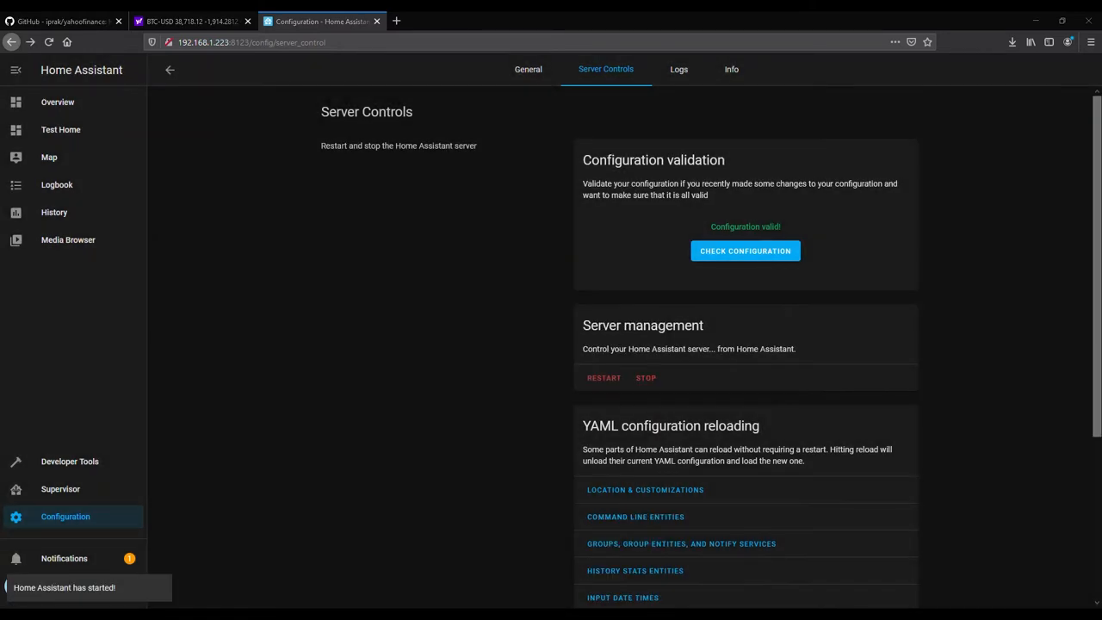
{"action": "left_click", "coordinate": [69, 462]}
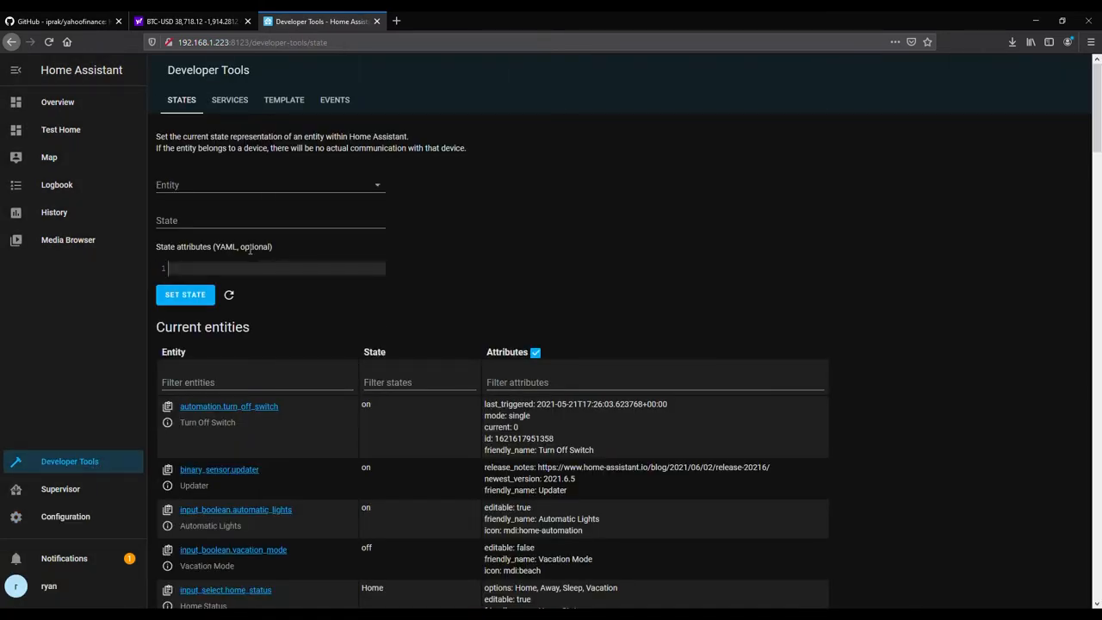
- Filter the entity states by 'sen' and review the BTC-USD, DOGE-USD and GOOG Yahoo Finance sensors
{"action": "type", "text": "sensor.y"}
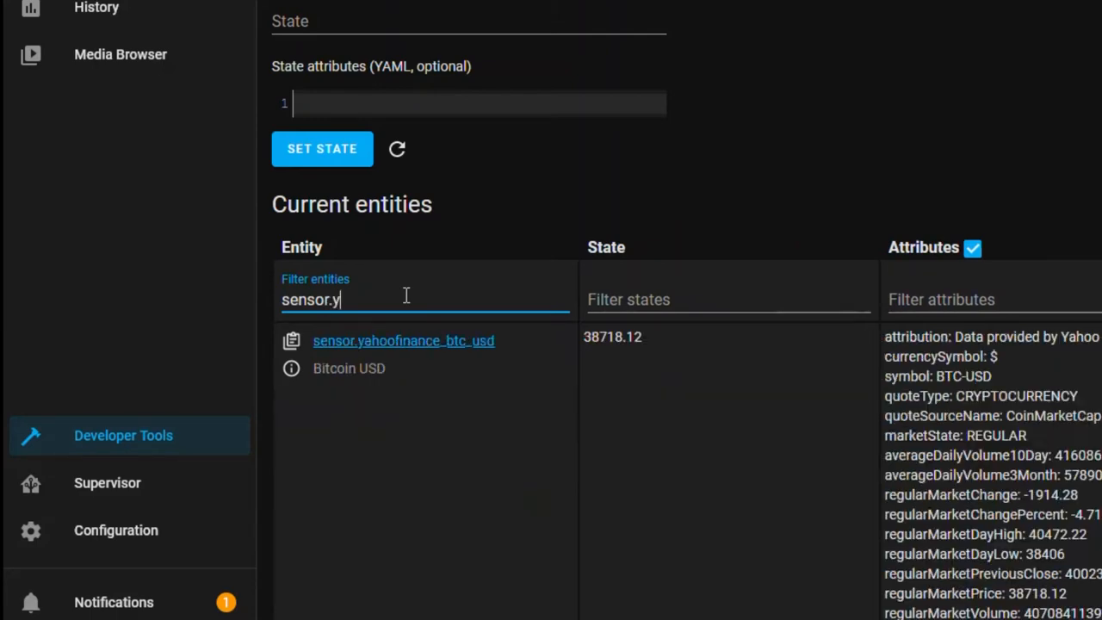
{"action": "scroll", "scroll_direction": "down", "scroll_amount": 3}
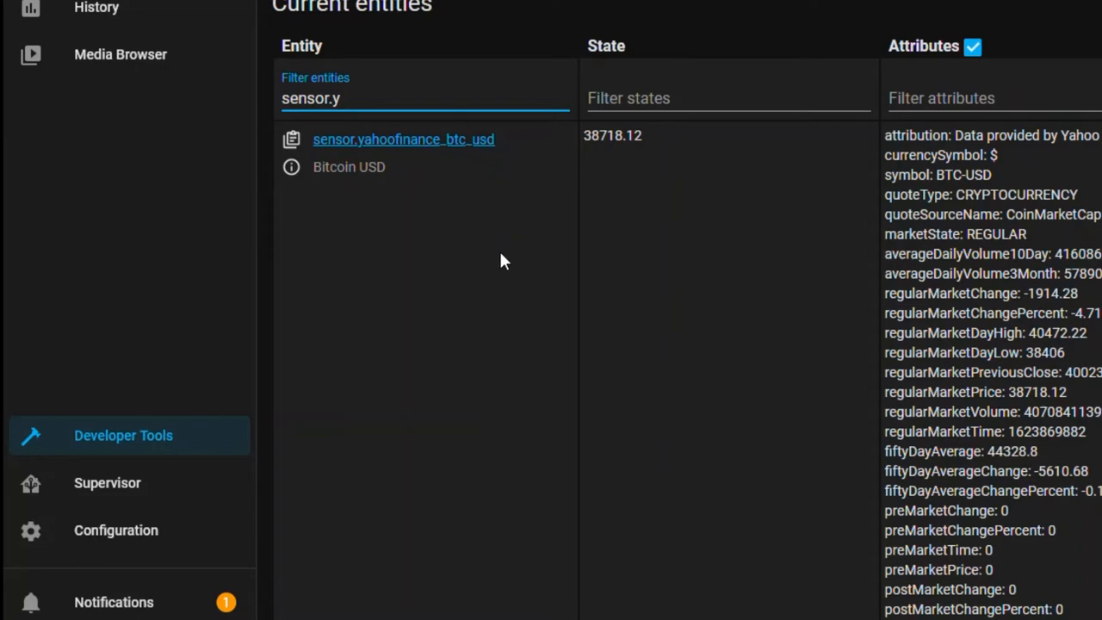
{"action": "mouse_move", "coordinate": [472, 245]}
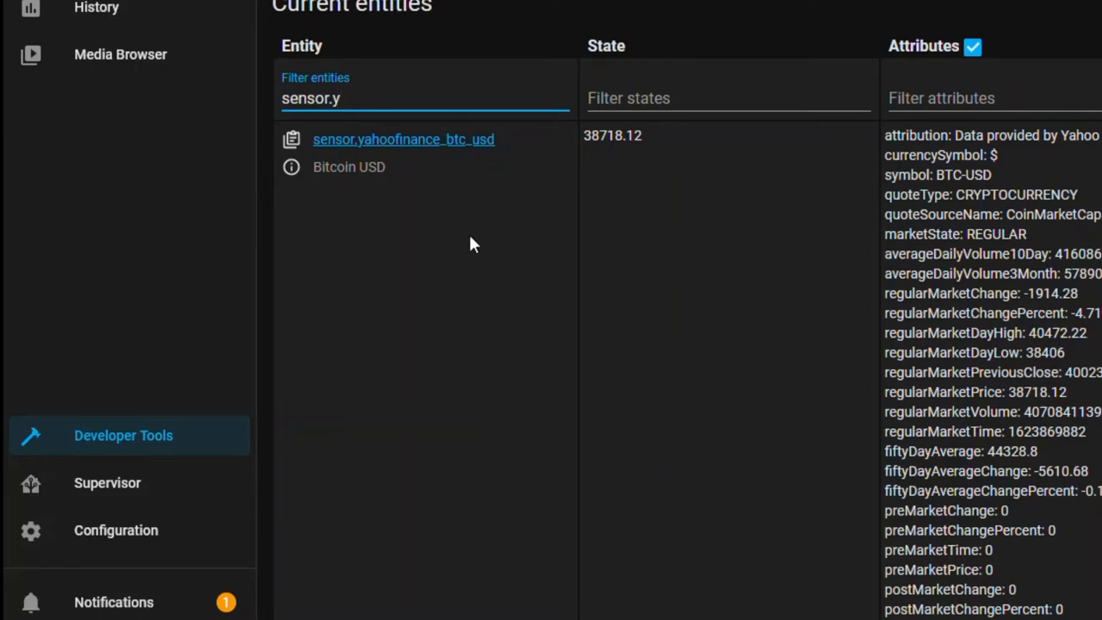
{"action": "scroll", "scroll_direction": "down", "scroll_amount": 3}
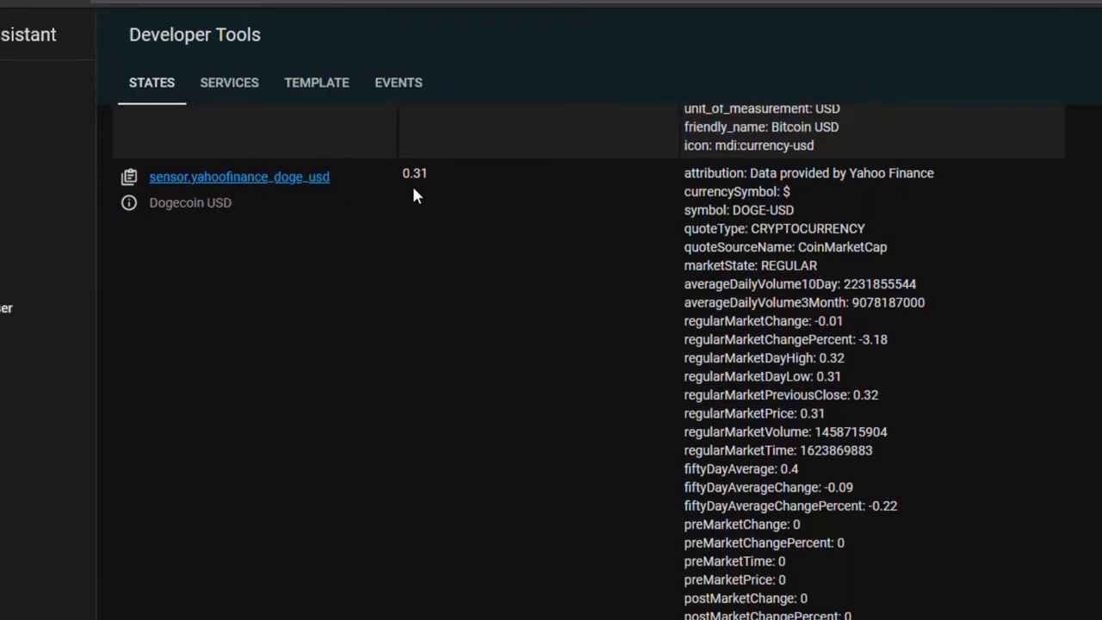
{"action": "scroll", "scroll_direction": "down", "scroll_amount": 3}
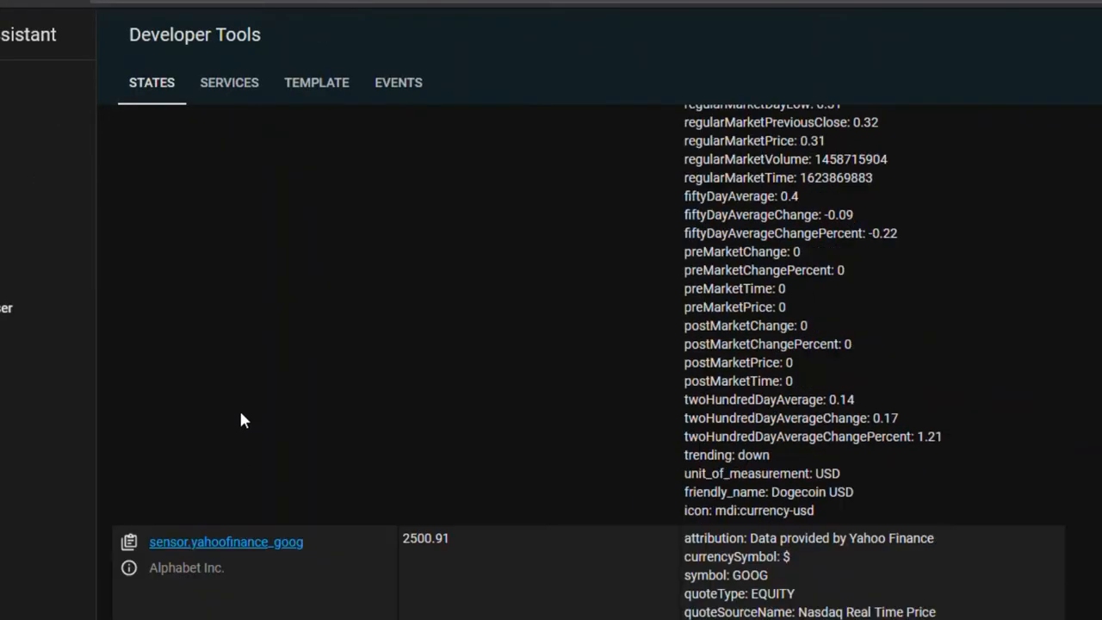
{"action": "scroll", "scroll_direction": "down", "scroll_amount": 3}
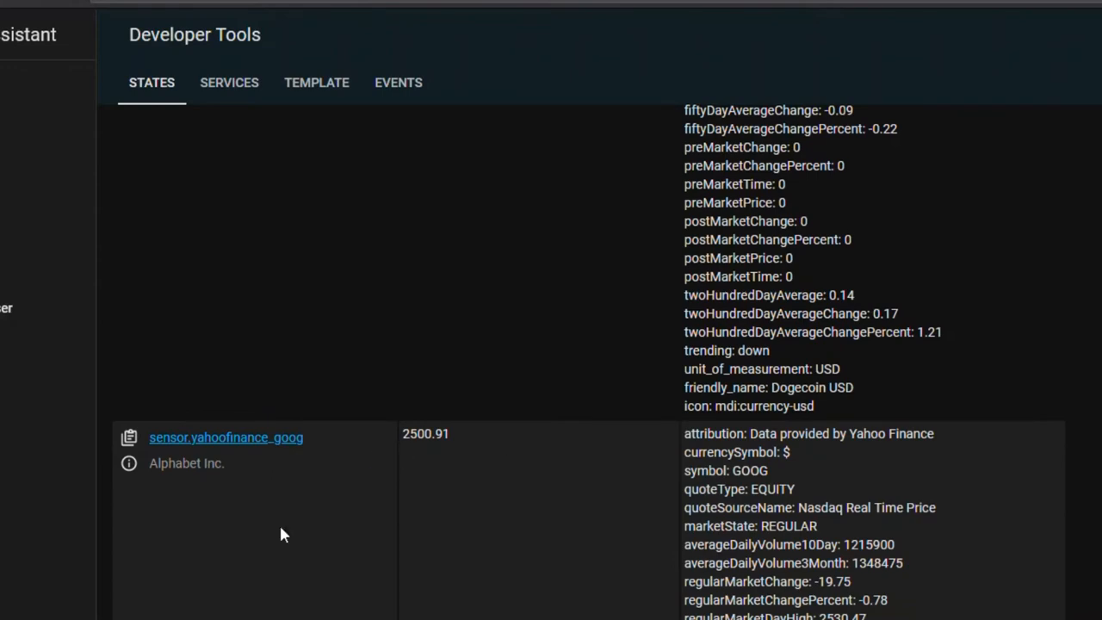